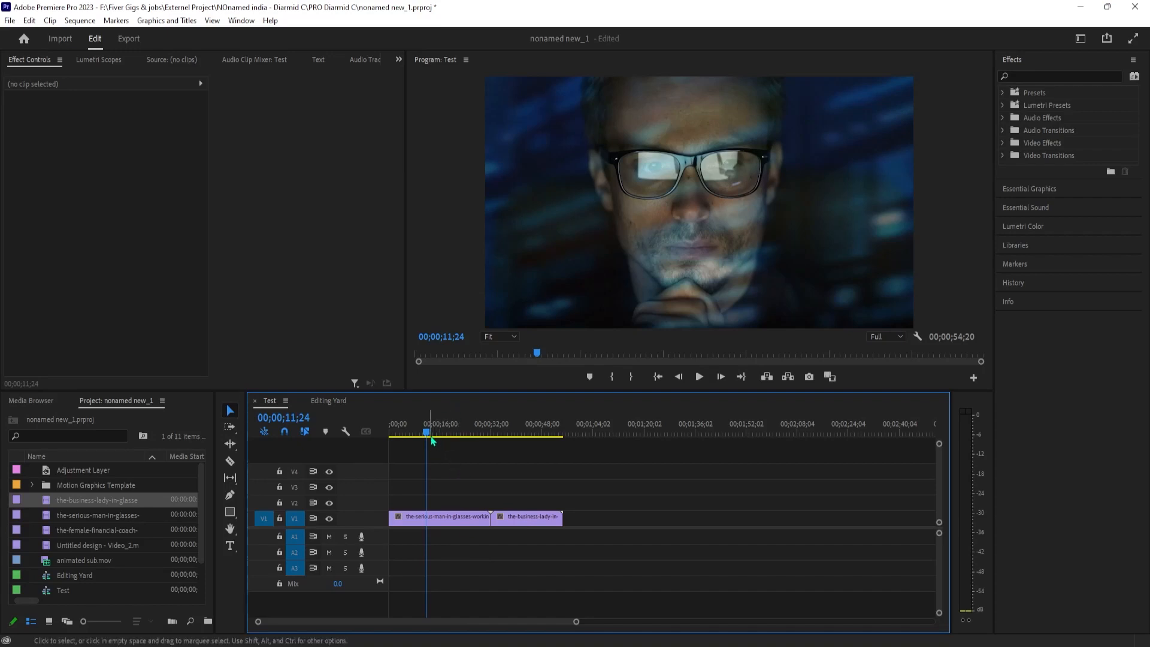
Step: Park the playhead at the cut between the man and woman clips (00;00;34;11)
click(480, 424)
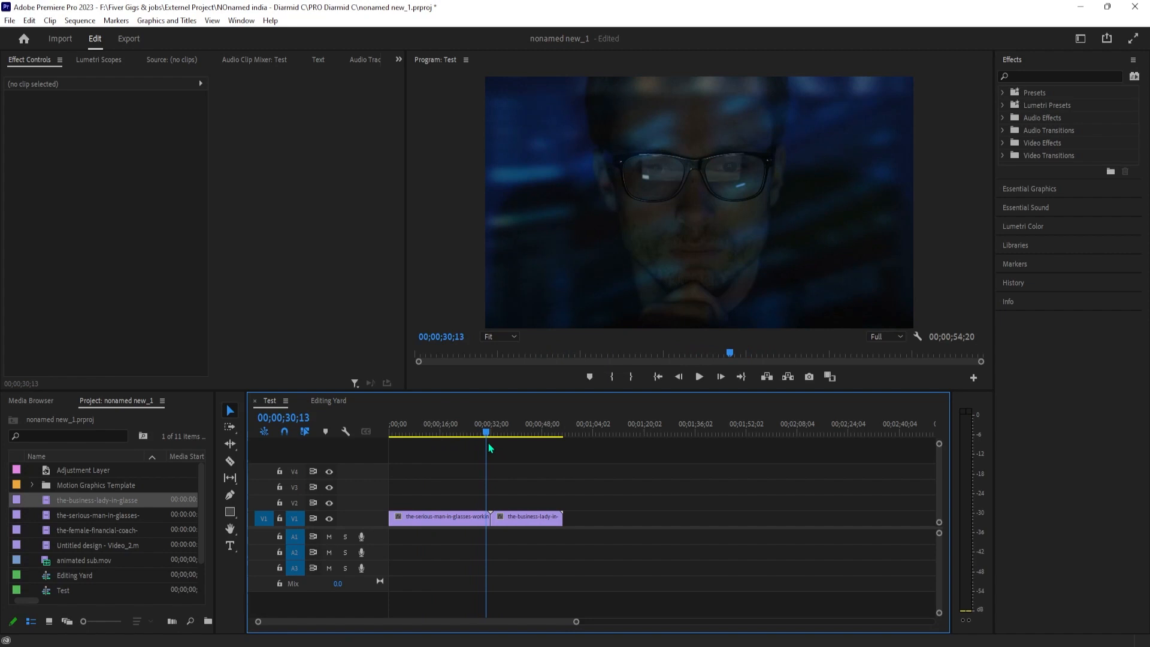
click(469, 432)
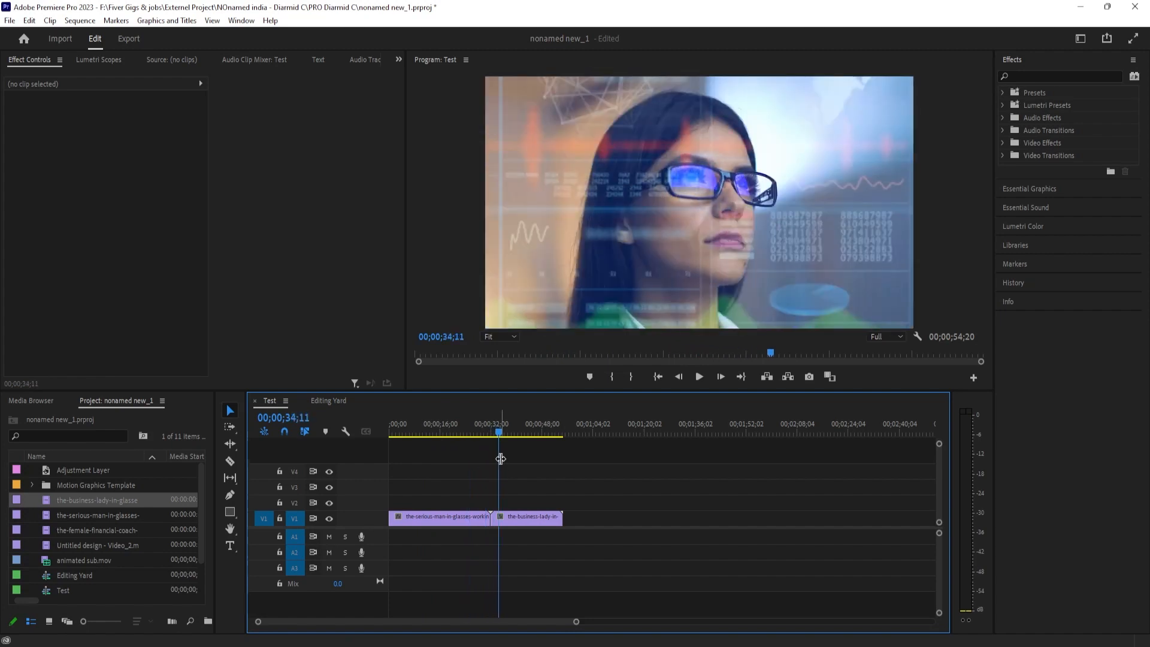
mouse_move(478, 475)
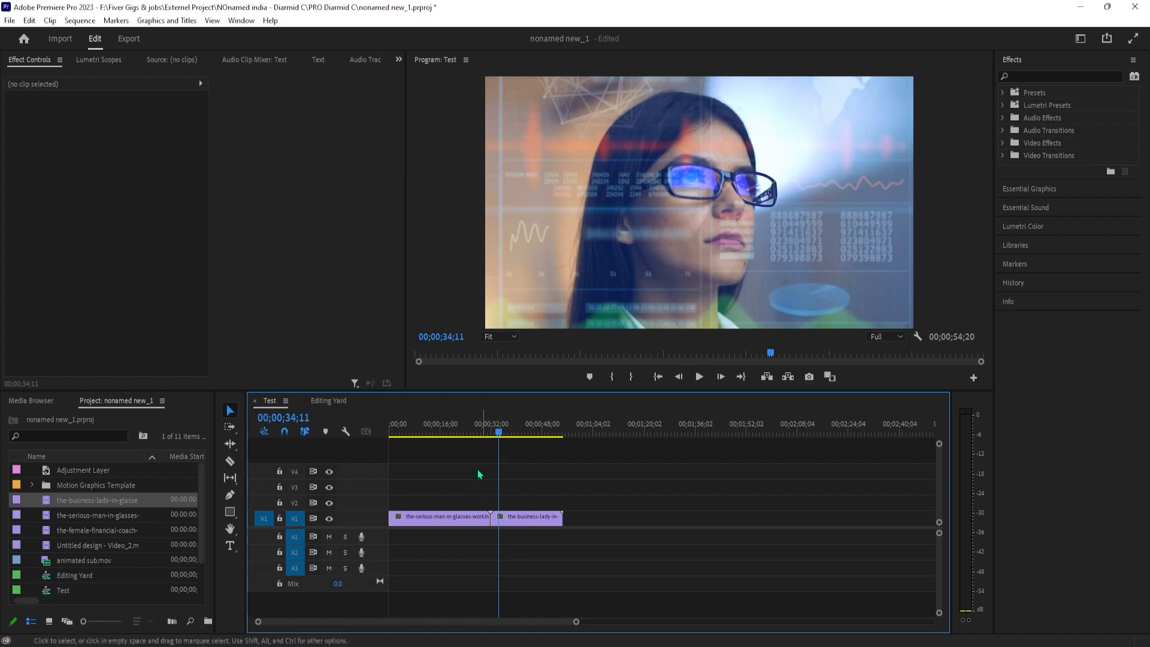
Step: Create a white (FFFFFF) 1920×1080 Color Matte named 'Color Matte' in the project bin
click(439, 517)
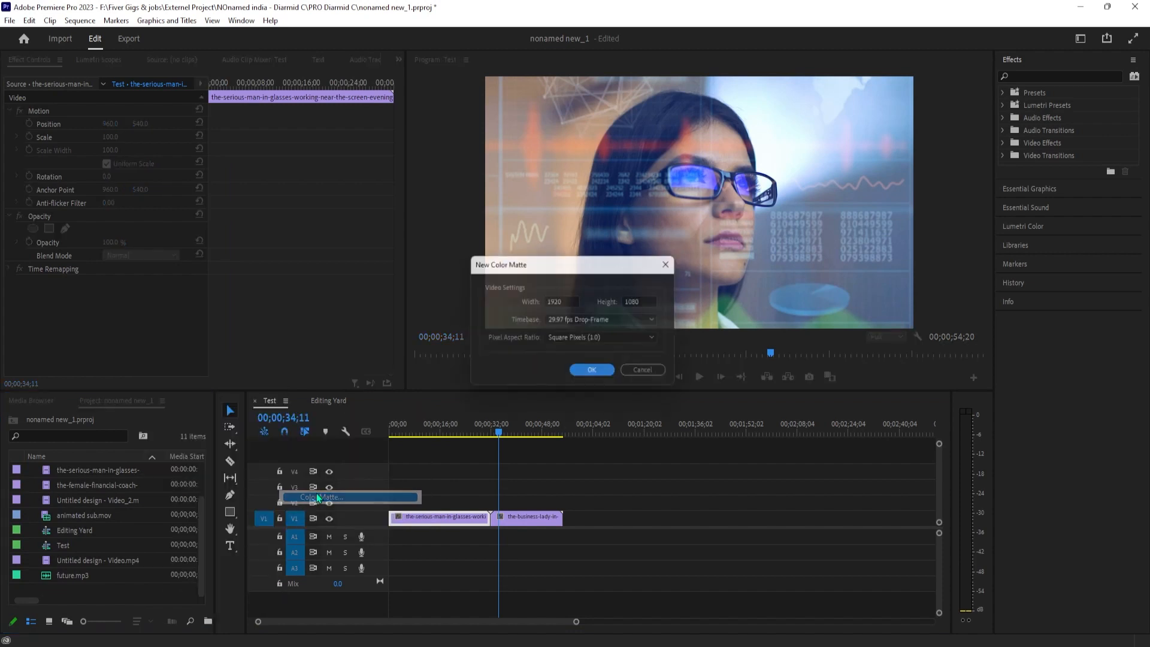
click(590, 369)
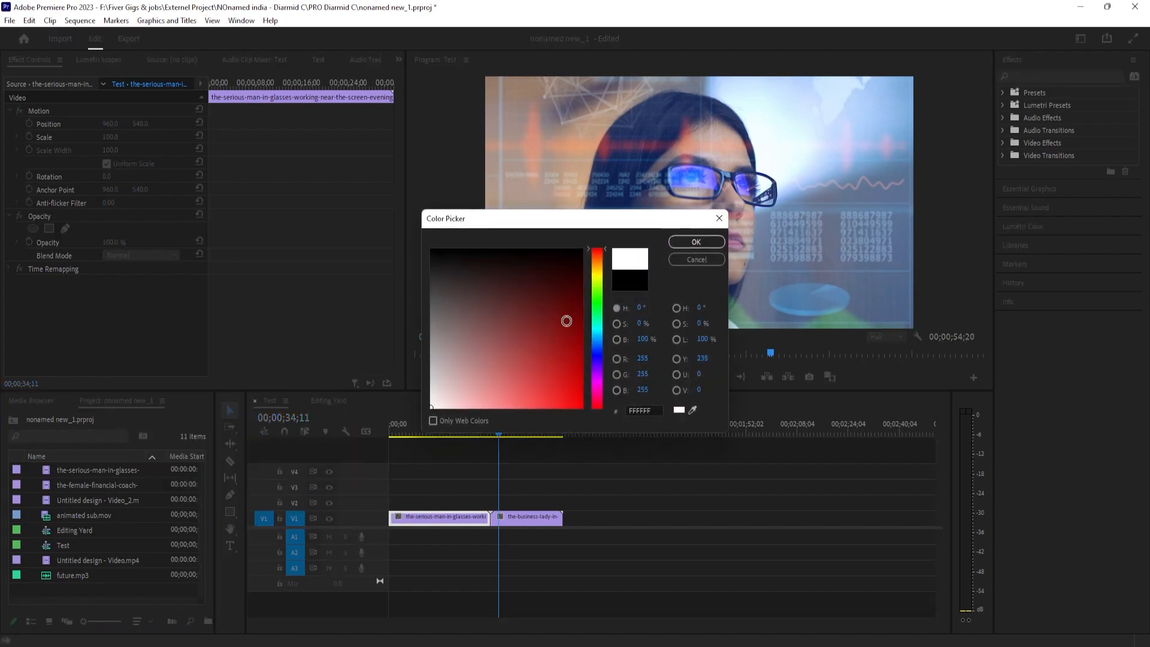
click(694, 242)
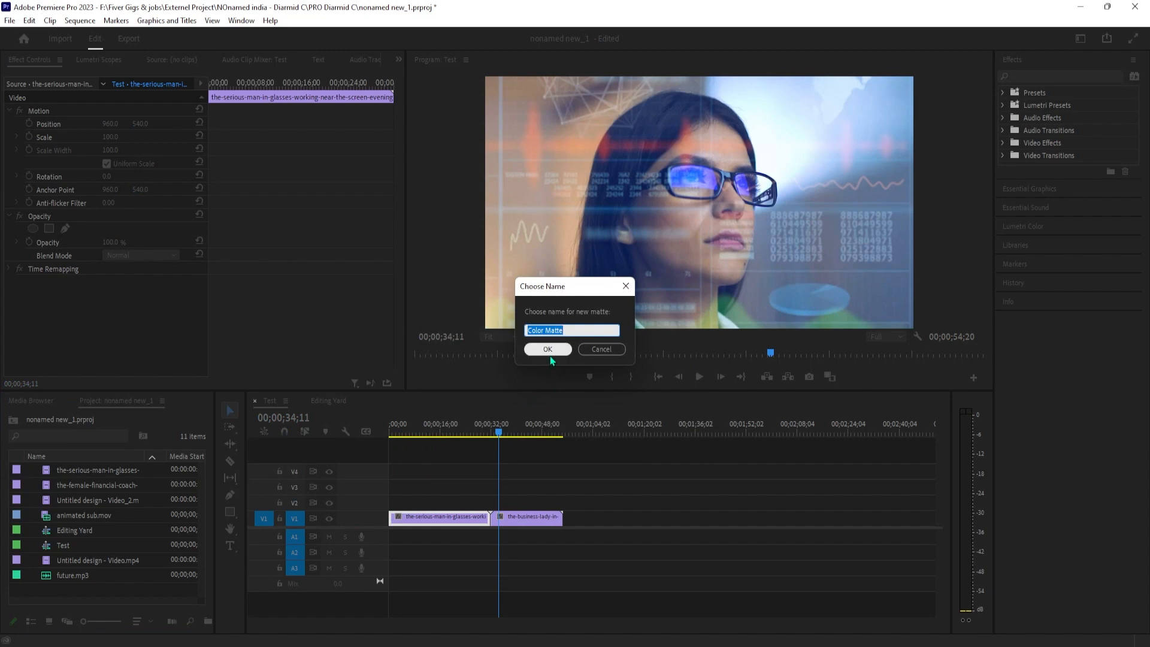
click(548, 349)
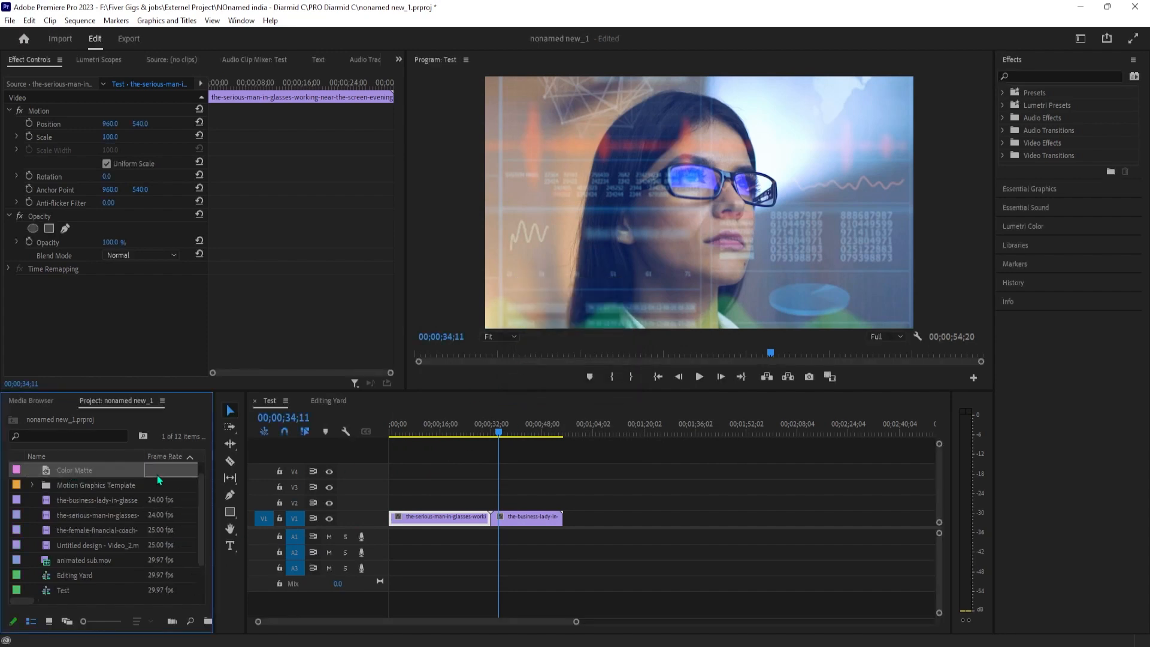
Step: Shorten the Color Matte's duration to 00;00;00;9 via Speed/Duration
double_click(74, 470)
text(00;00;00;9)
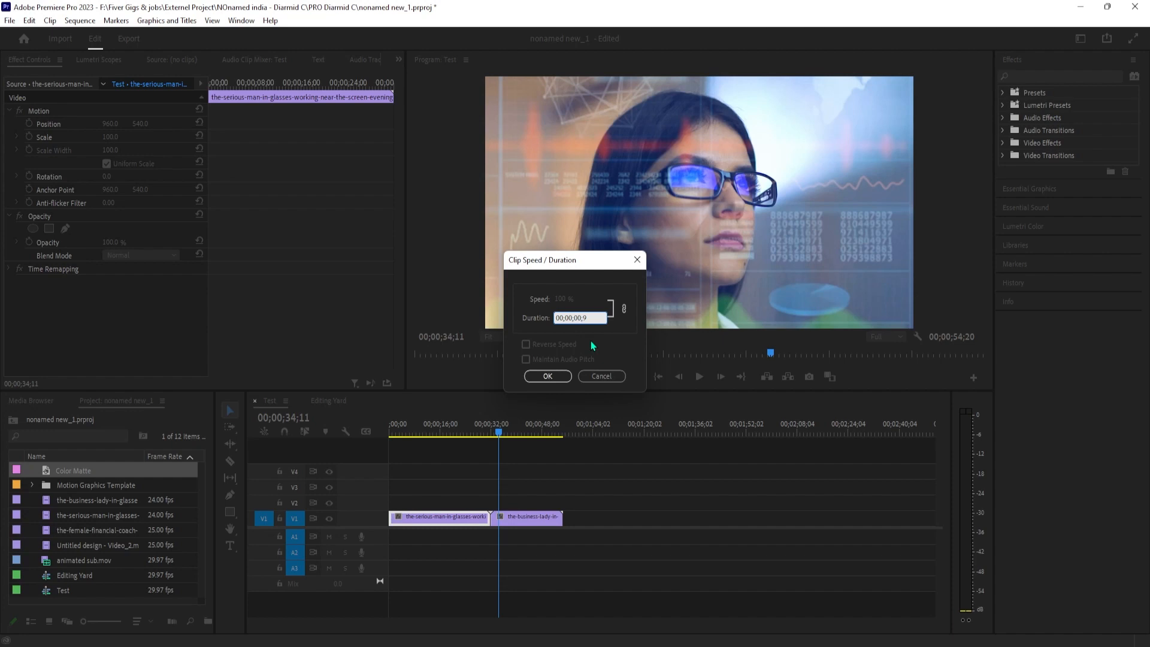
click(600, 375)
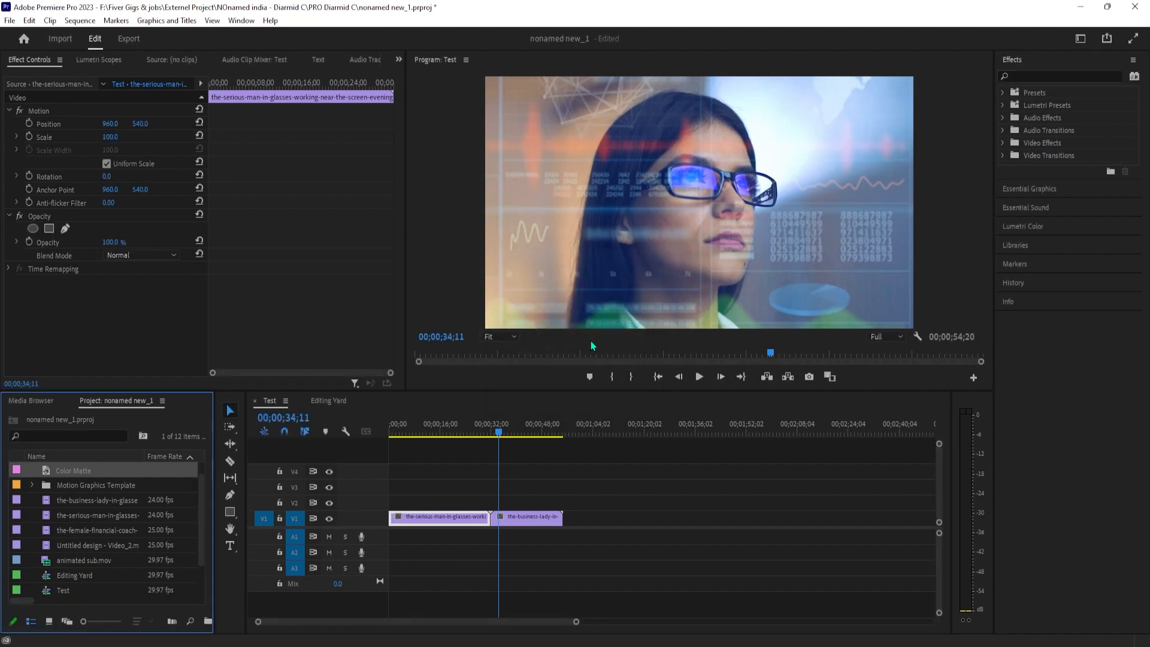
double_click(73, 470)
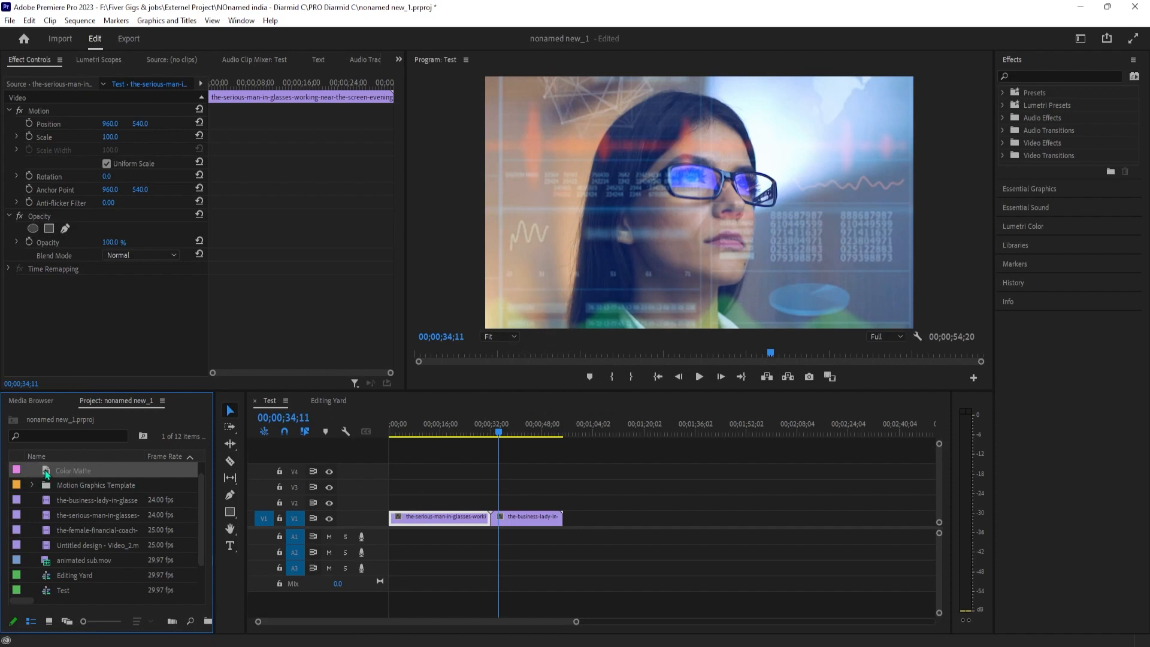
mouse_move(559, 600)
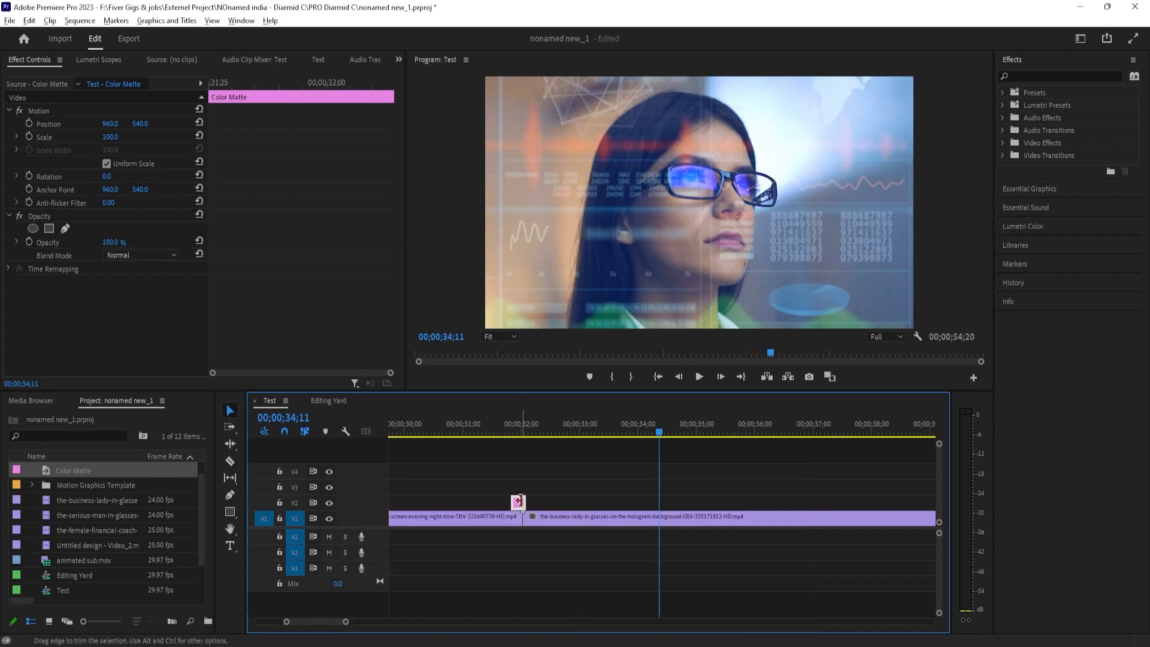
mouse_move(521, 504)
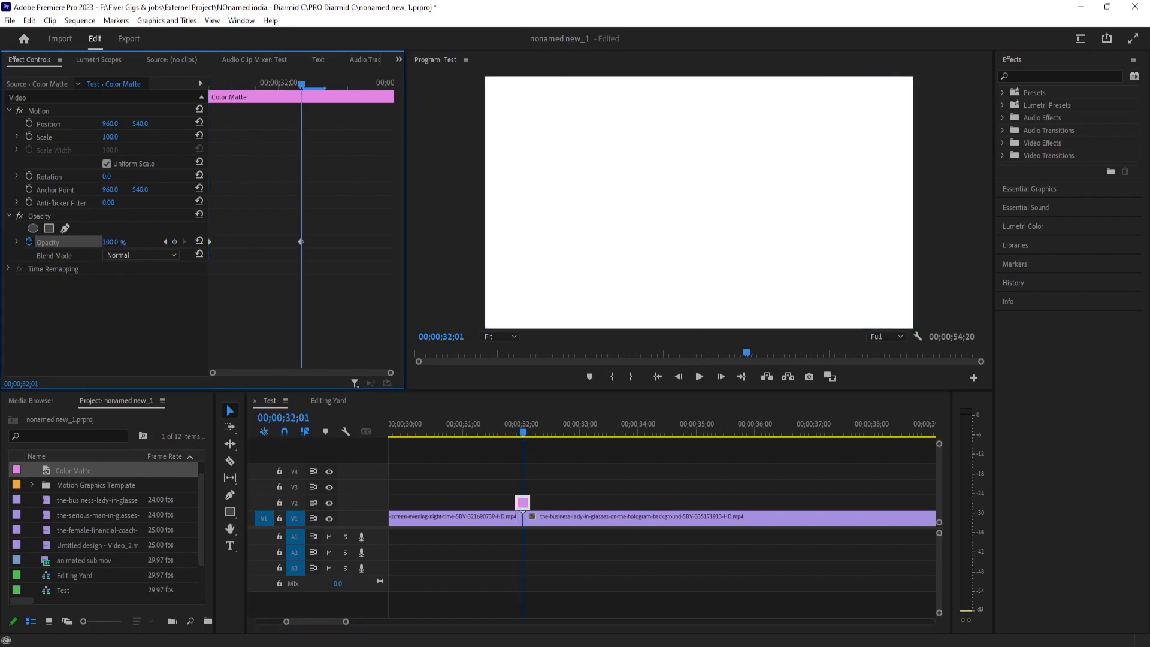
Step: Advance the playhead a few frames into the white matte to 00;00;32;05
click(529, 432)
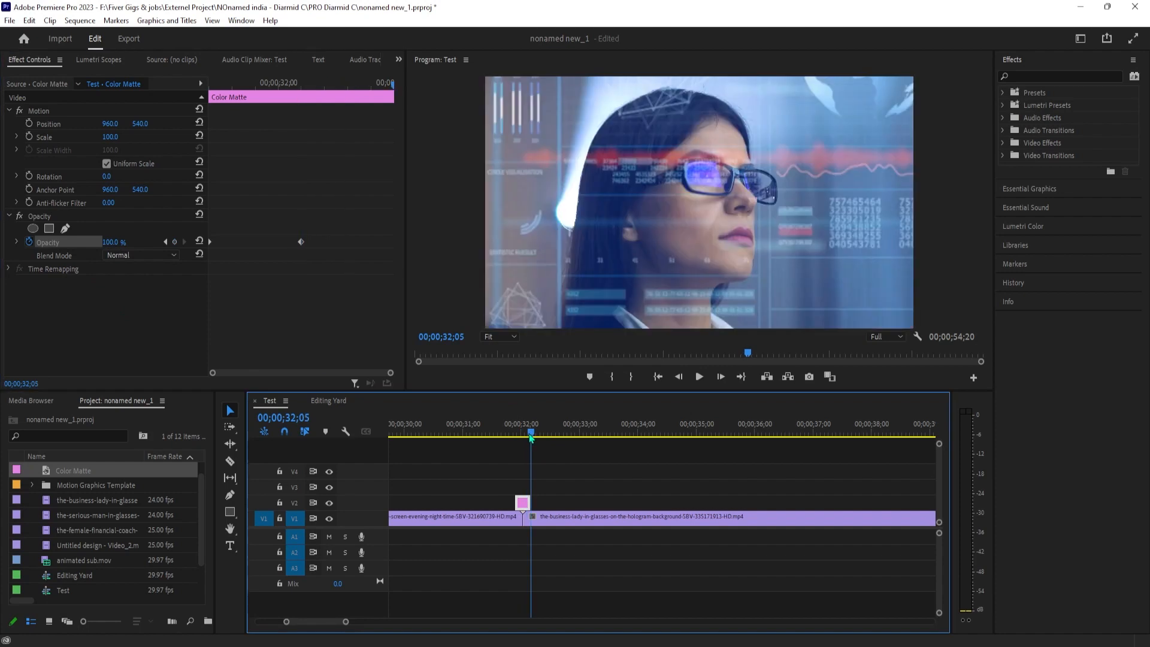